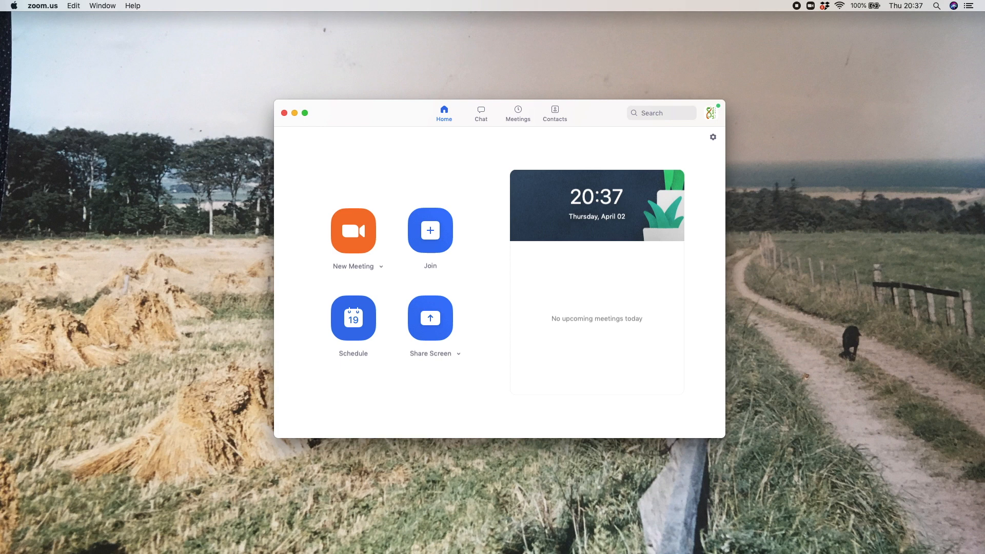
pyautogui.moveTo(434, 416)
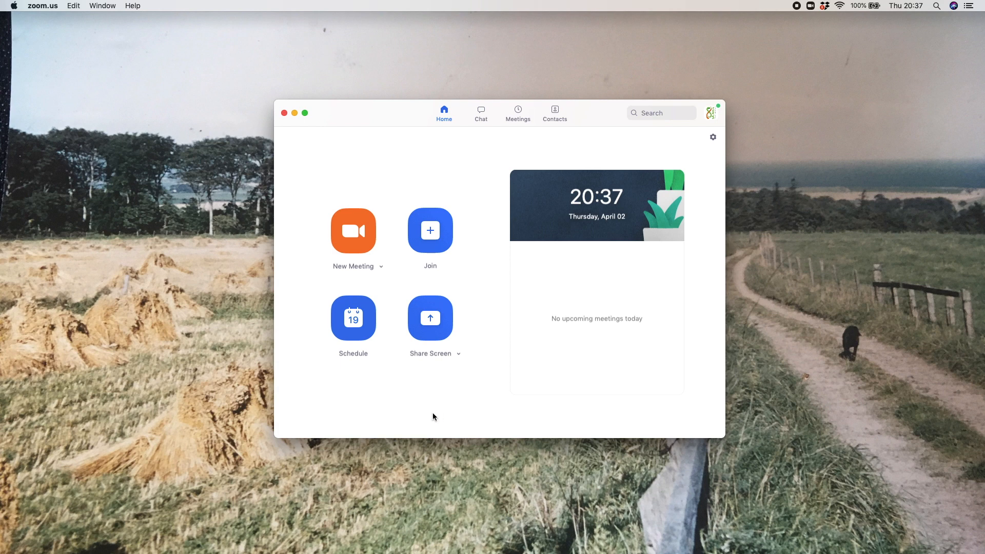
pyautogui.moveTo(389, 400)
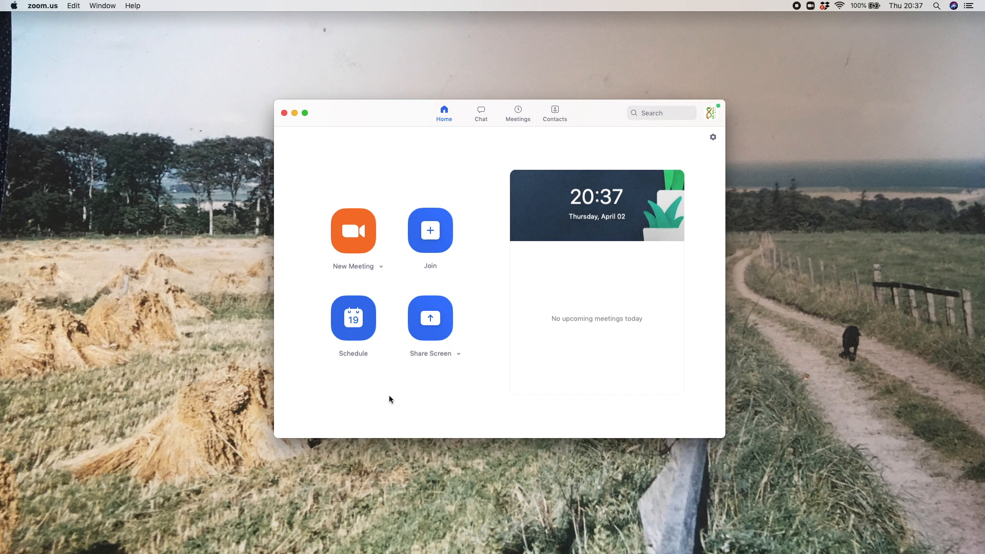
pyautogui.moveTo(378, 367)
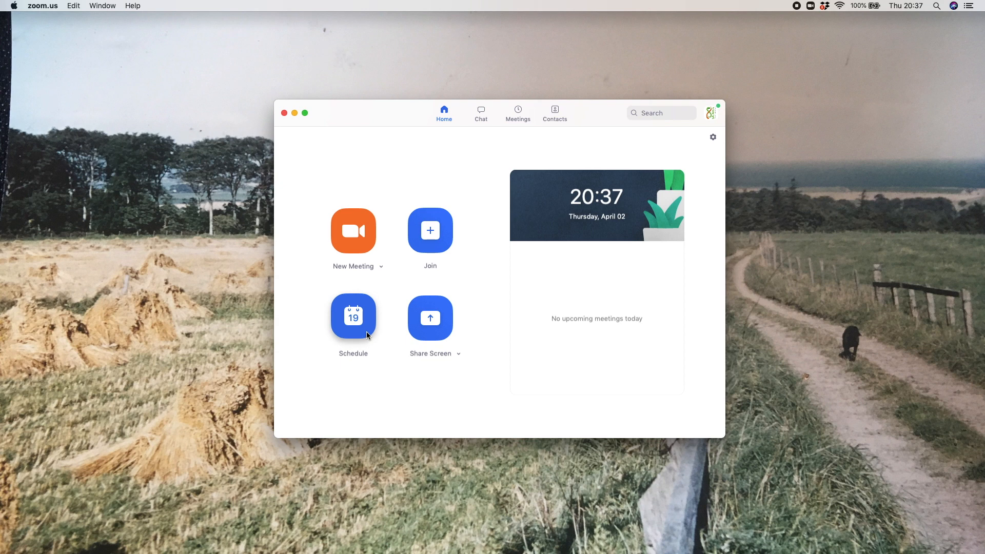
# - Schedule a 12:30–13:00 meeting on 03/04/2020 with a meeting password required
pyautogui.click(352, 316)
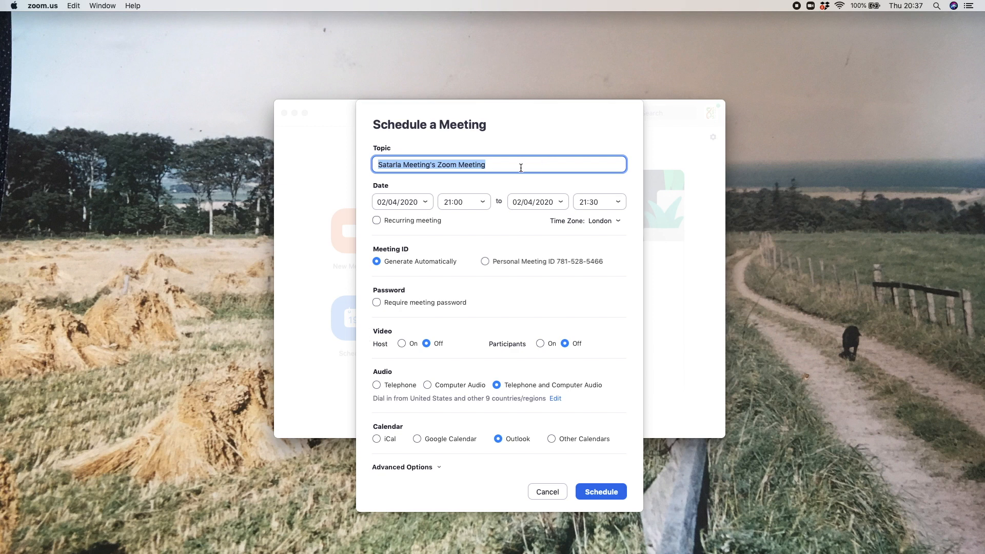
pyautogui.click(401, 202)
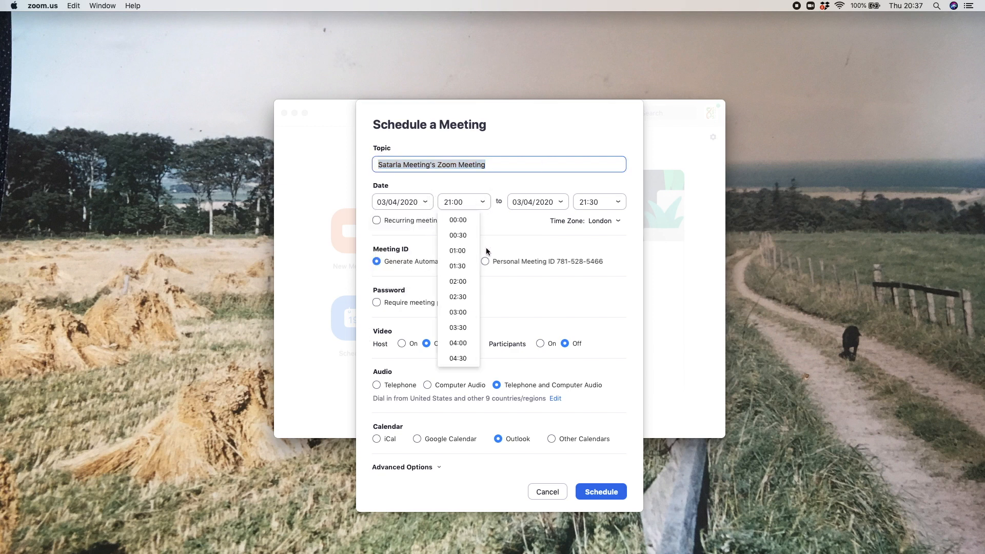
pyautogui.scroll(-3)
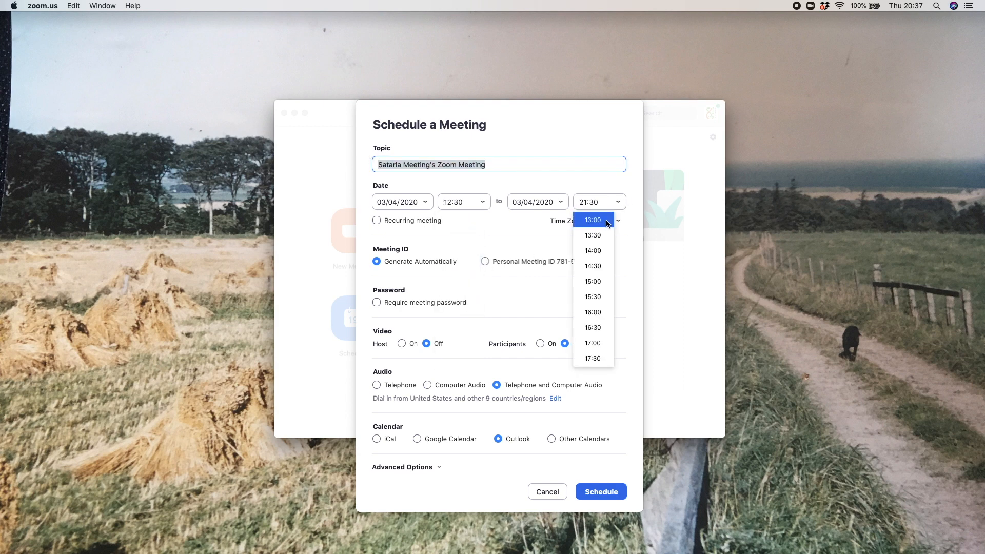
pyautogui.click(591, 220)
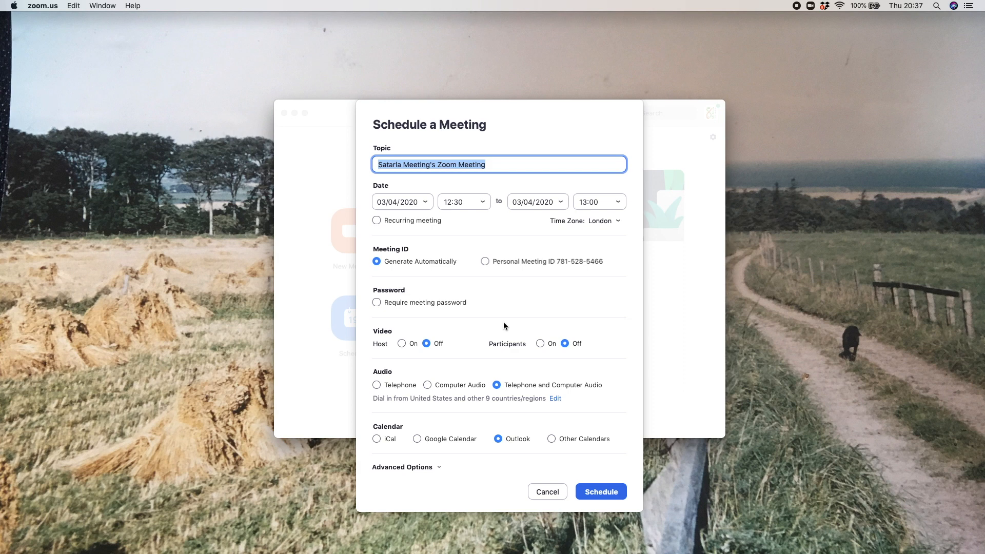
pyautogui.moveTo(384, 277)
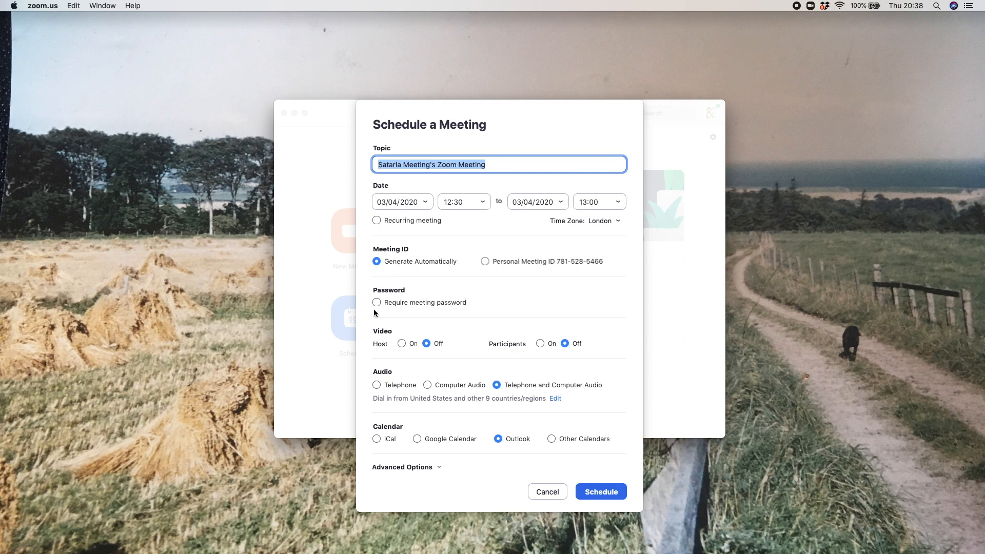
pyautogui.click(376, 302)
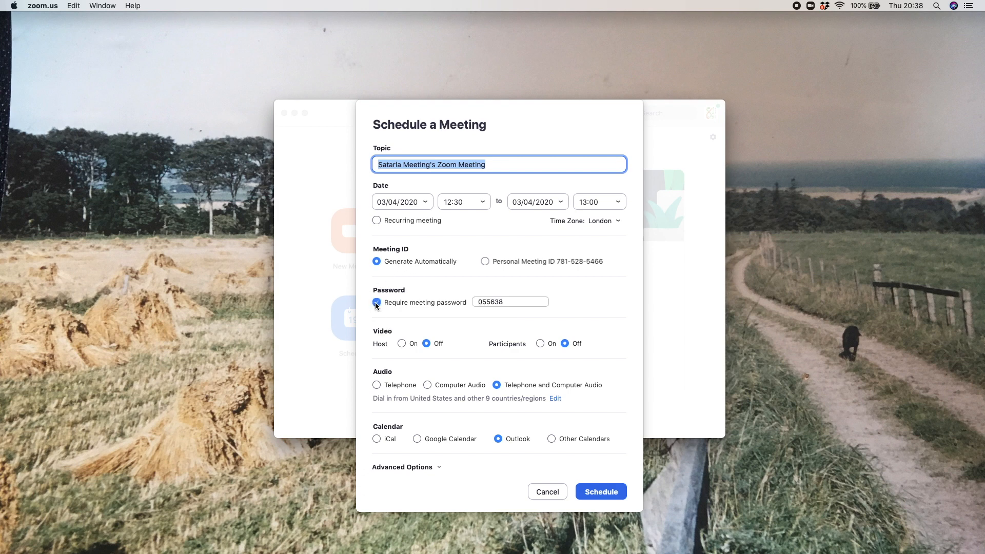
pyautogui.click(376, 302)
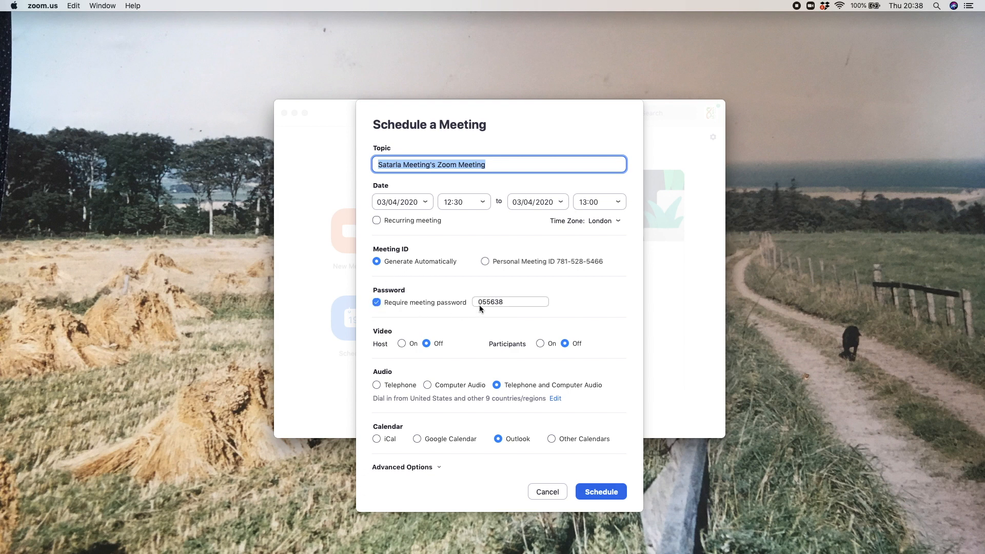
pyautogui.moveTo(503, 315)
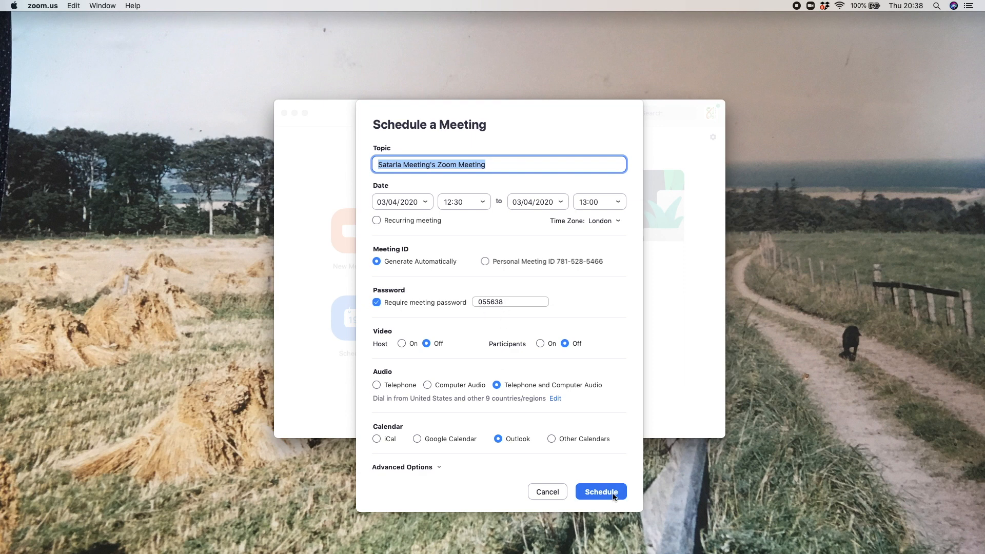
# - Create the meeting in Outlook and append '(Password)' to the appointment subject
pyautogui.click(599, 491)
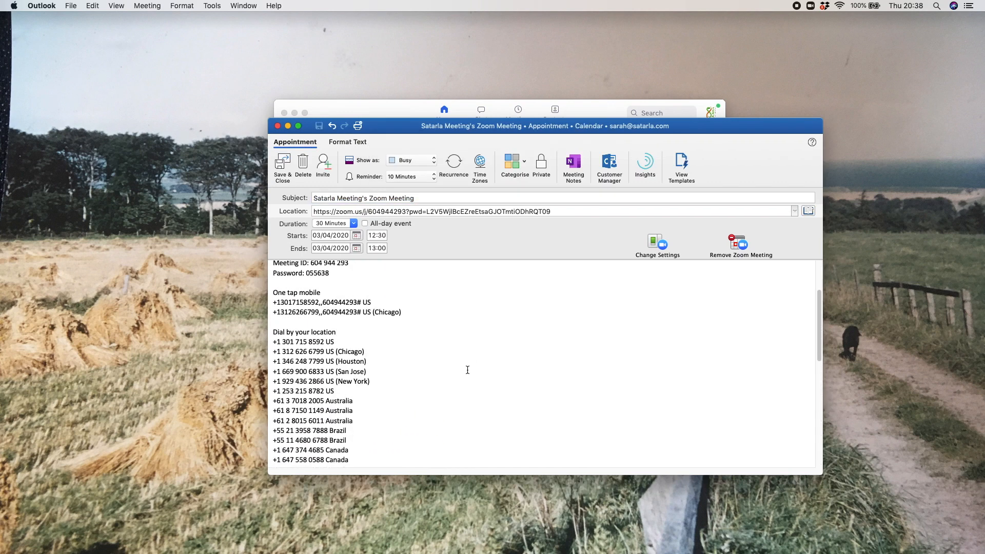
pyautogui.scroll(3)
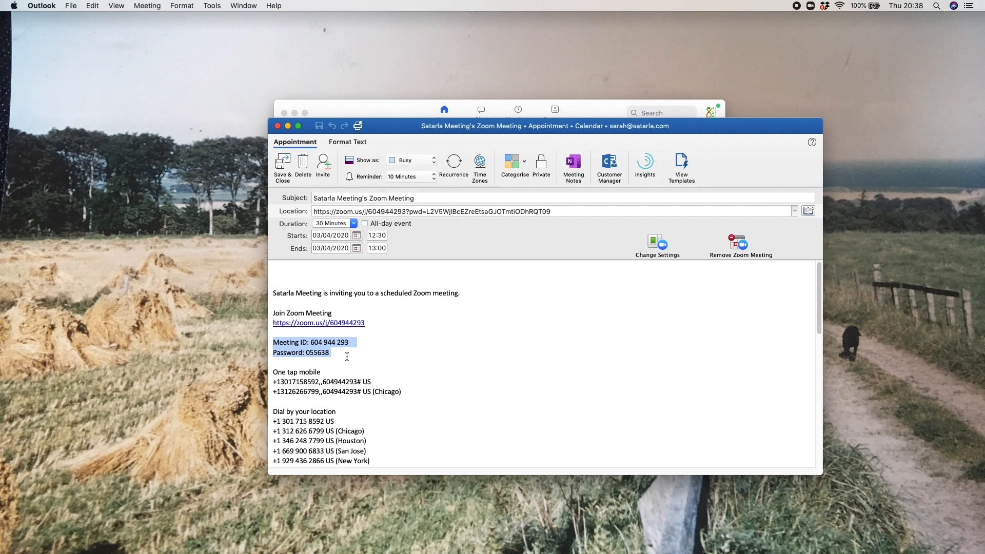
pyautogui.moveTo(336, 356)
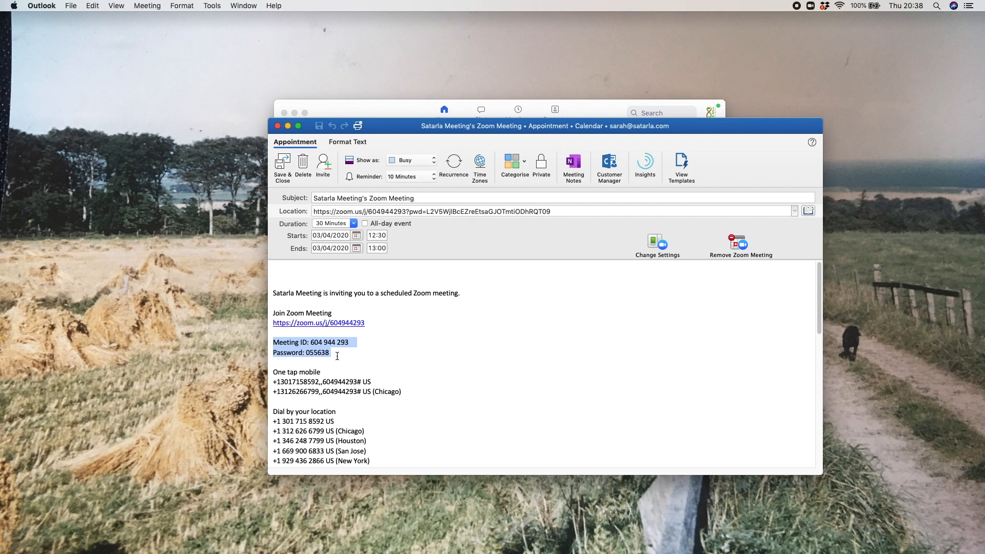
pyautogui.click(330, 352)
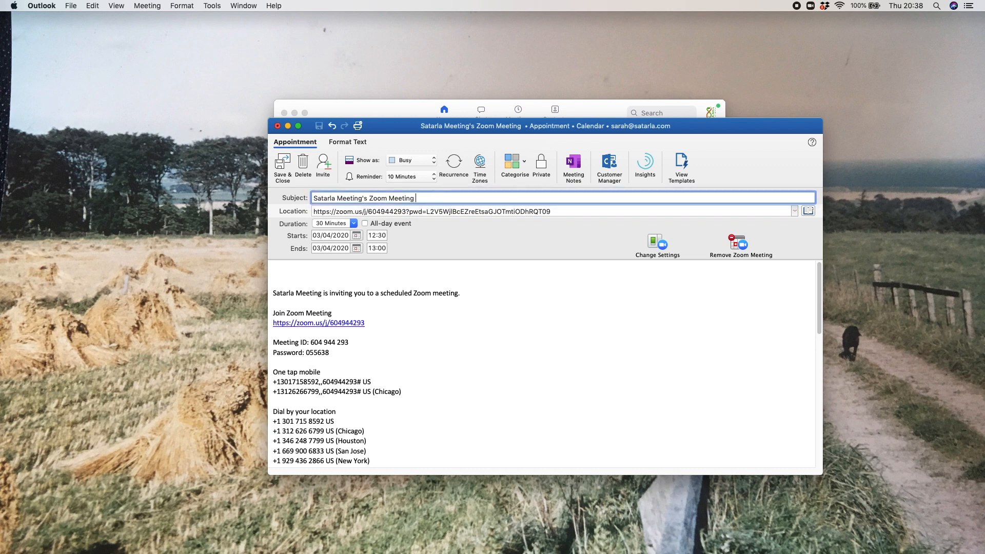
pyautogui.write('(P')
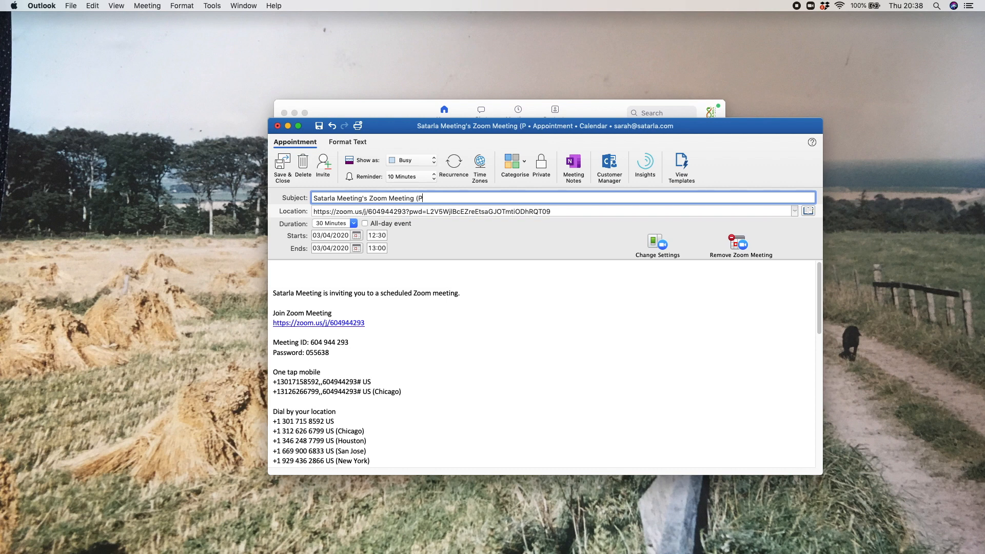
pyautogui.write('assword)')
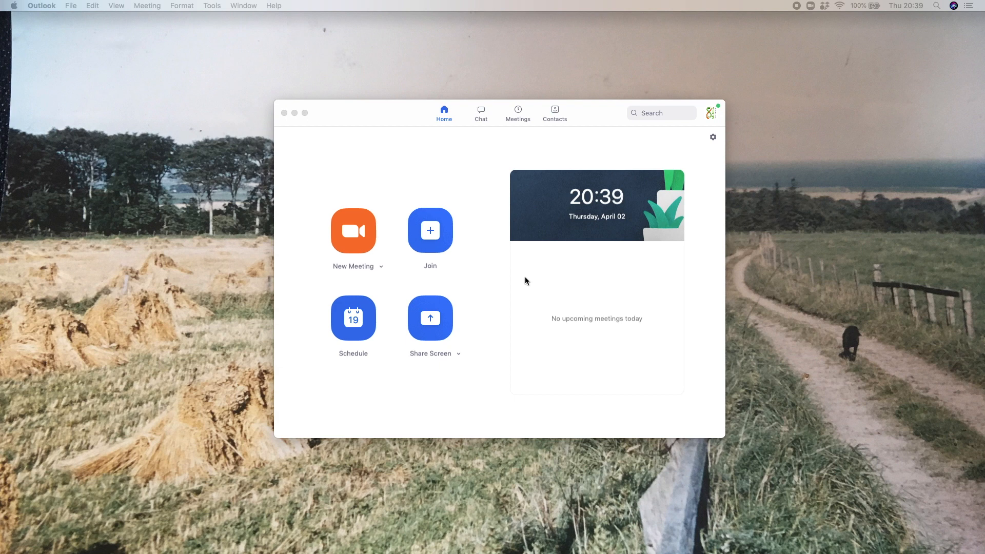
pyautogui.moveTo(636, 217)
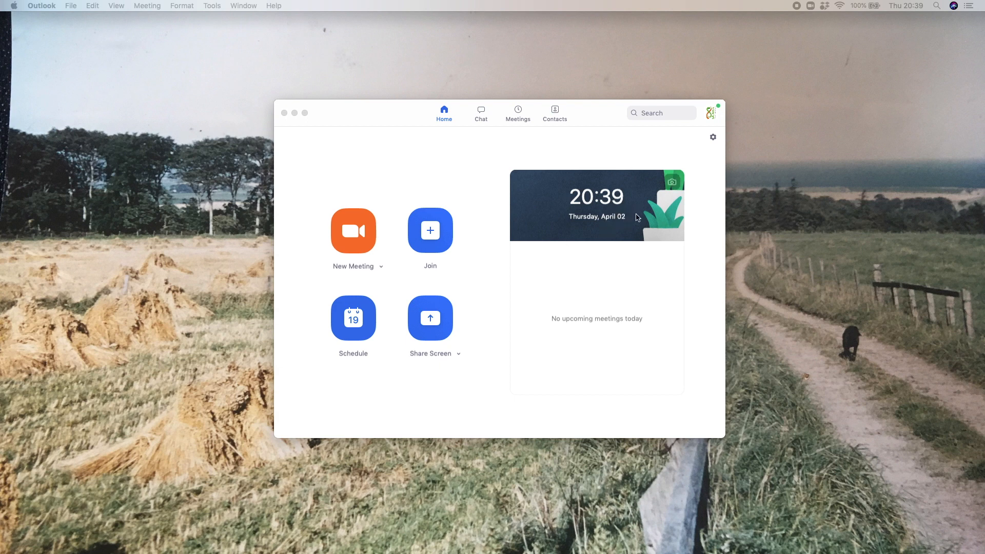
pyautogui.moveTo(713, 137)
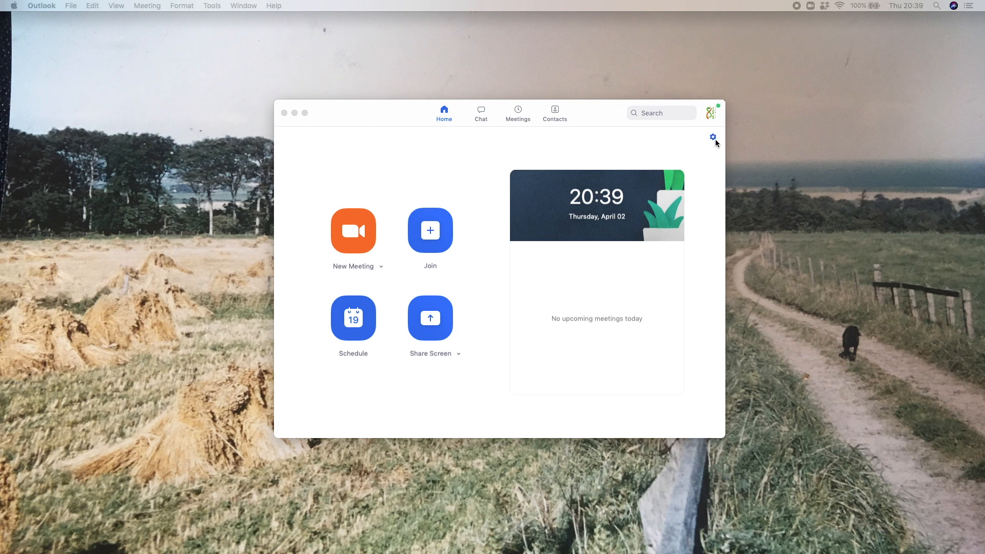
pyautogui.moveTo(718, 144)
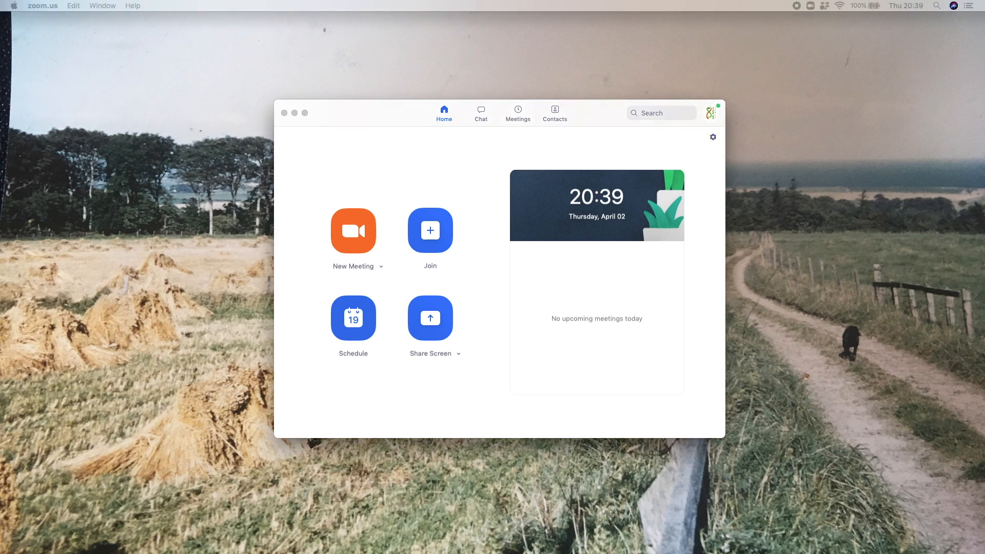
# - Open the Zoom web portal's advanced Meeting settings, showing the Schedule Meeting options
pyautogui.click(713, 137)
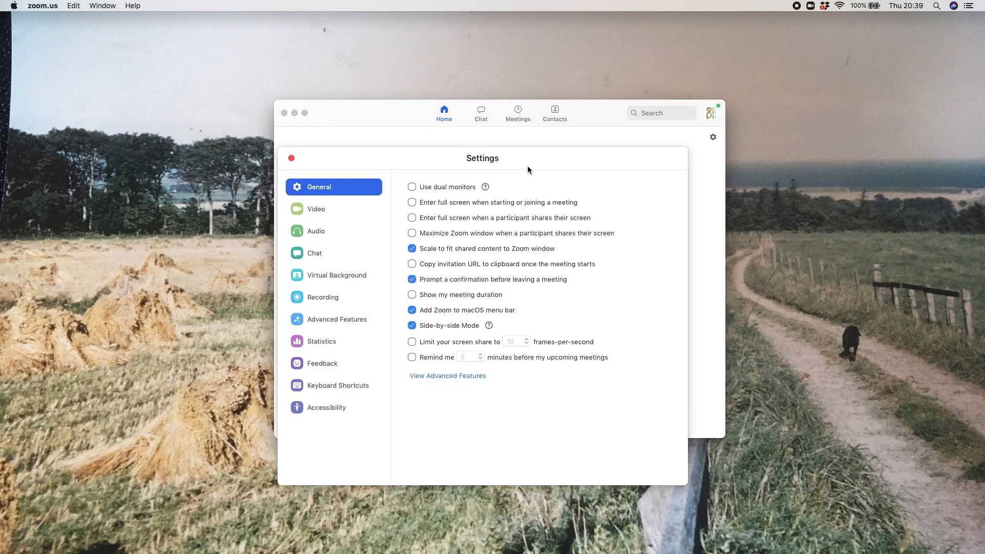
pyautogui.moveTo(512, 171)
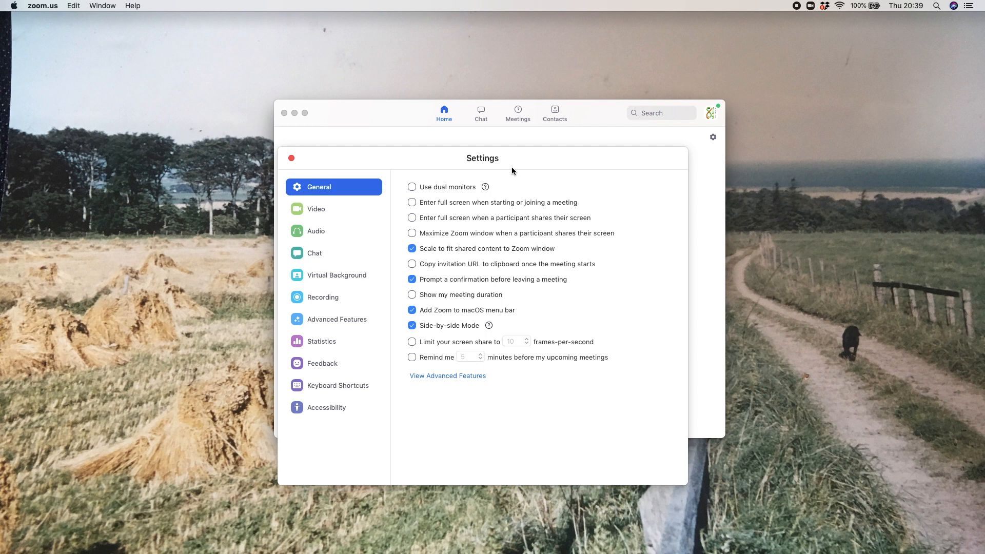
pyautogui.moveTo(510, 172)
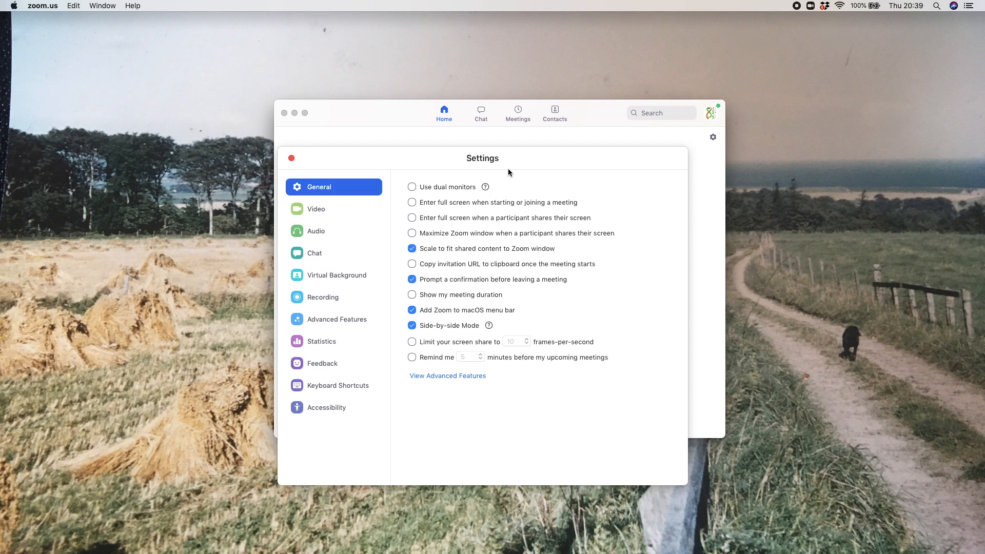
pyautogui.moveTo(491, 402)
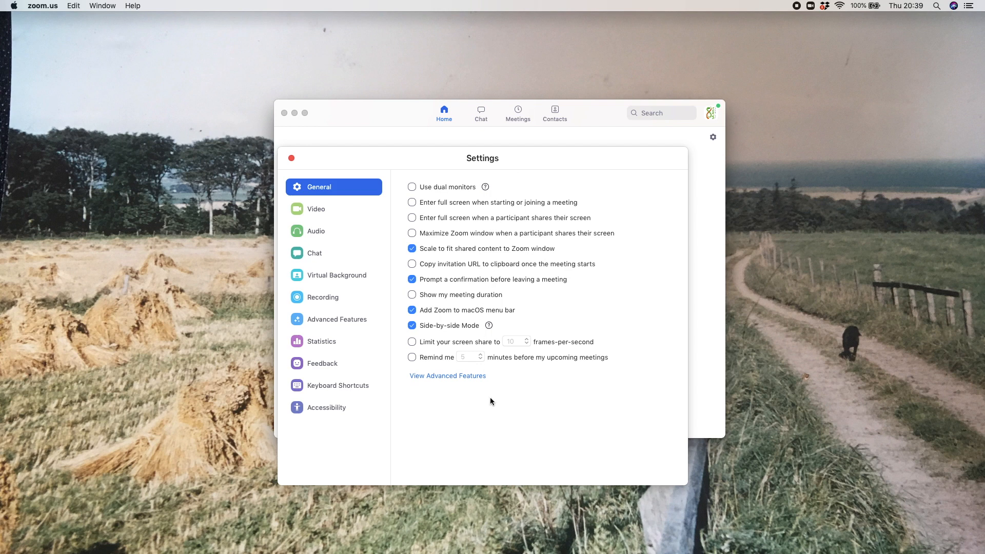
pyautogui.moveTo(471, 380)
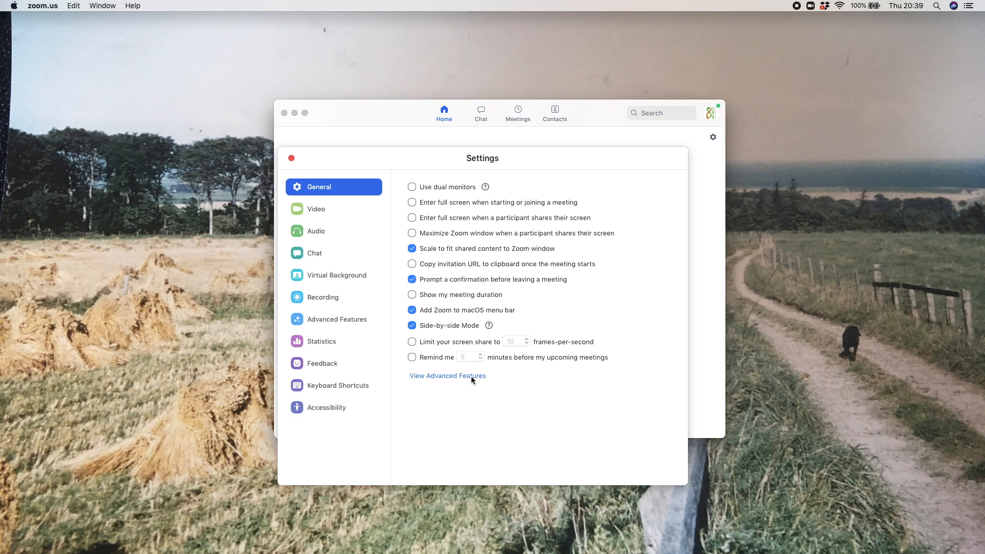
pyautogui.click(448, 375)
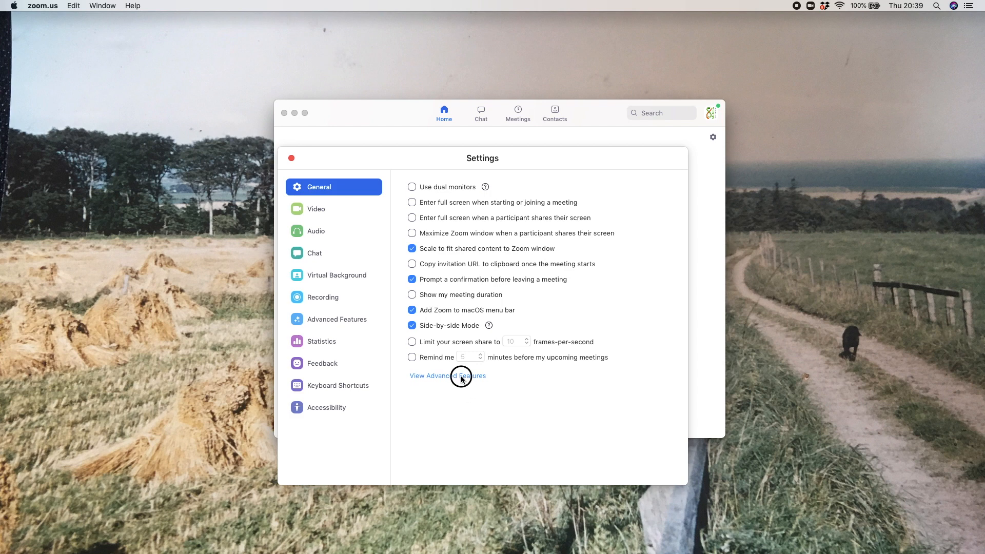
pyautogui.click(447, 375)
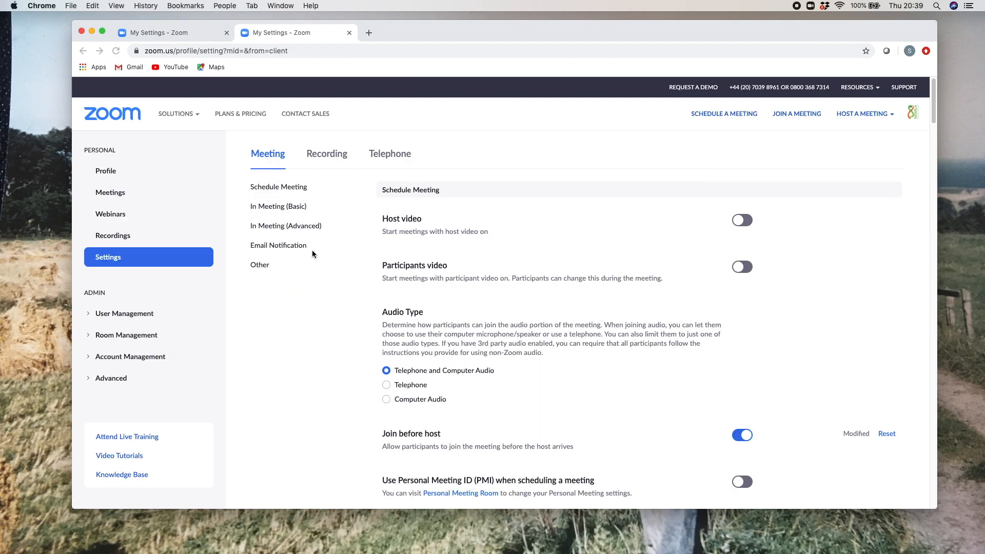
pyautogui.moveTo(246, 305)
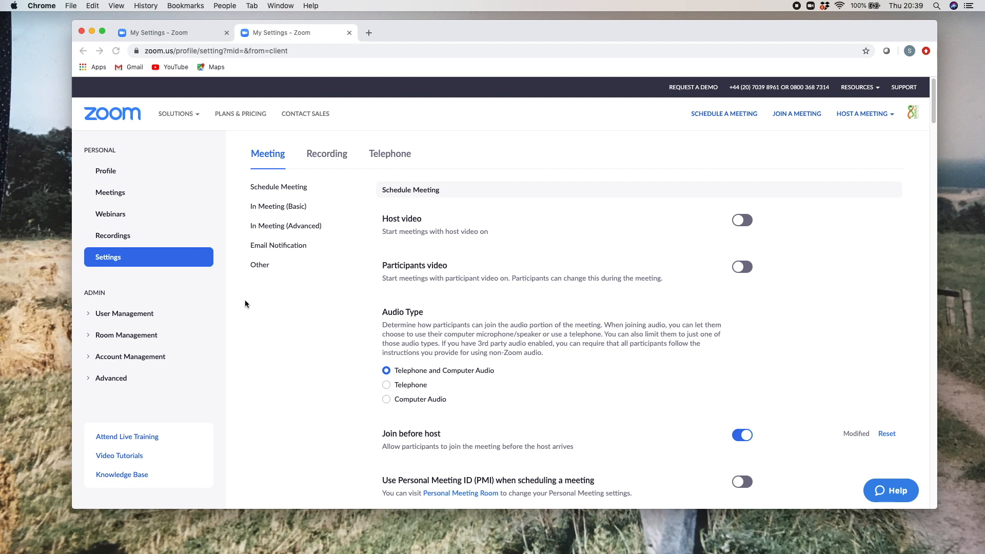
pyautogui.moveTo(244, 302)
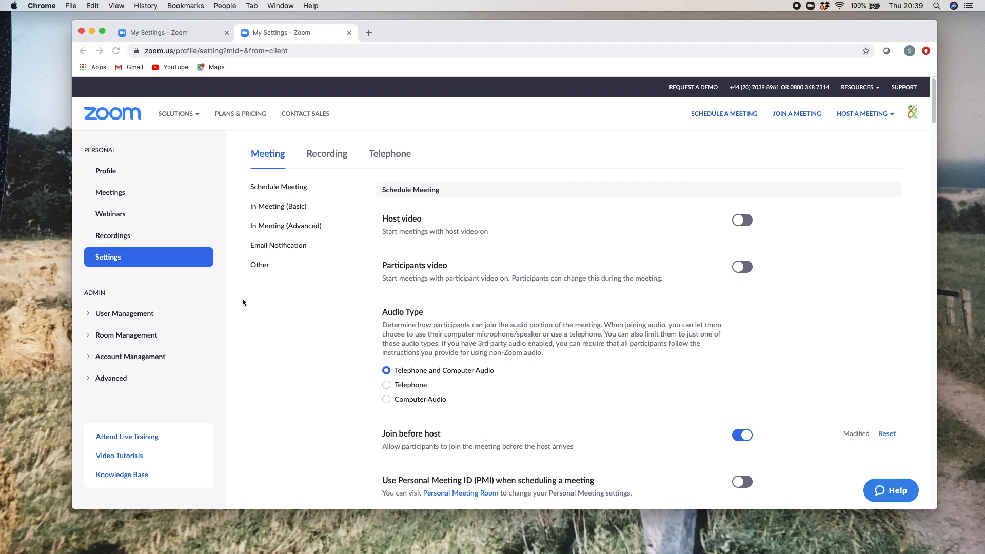
pyautogui.moveTo(114, 199)
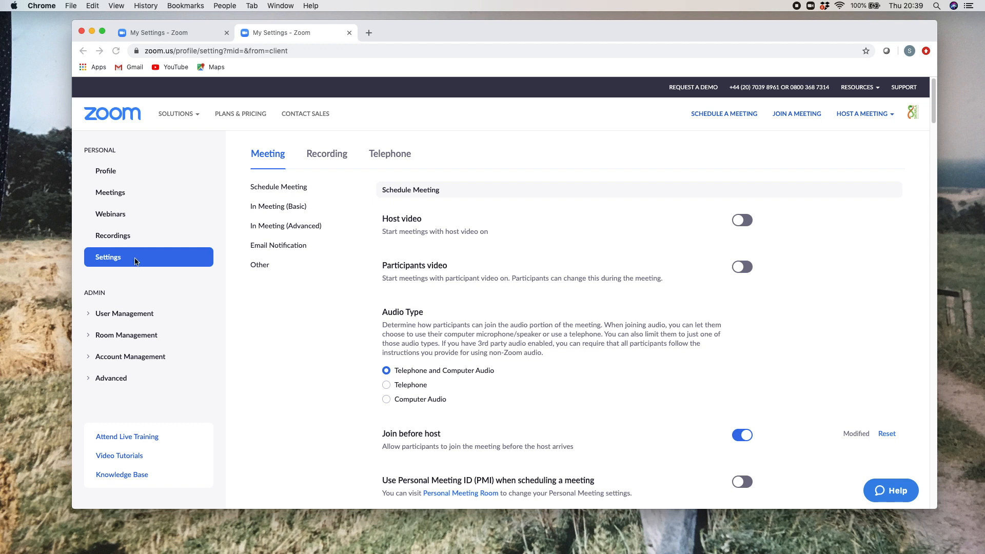
pyautogui.moveTo(594, 336)
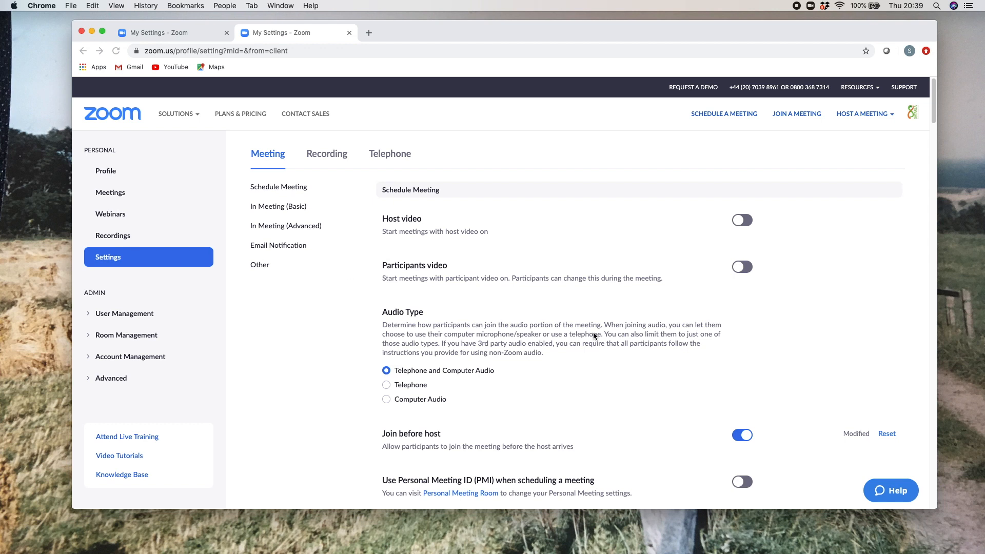
# - Enable 'Require a password when scheduling new meetings' in the web settings
pyautogui.scroll(-3)
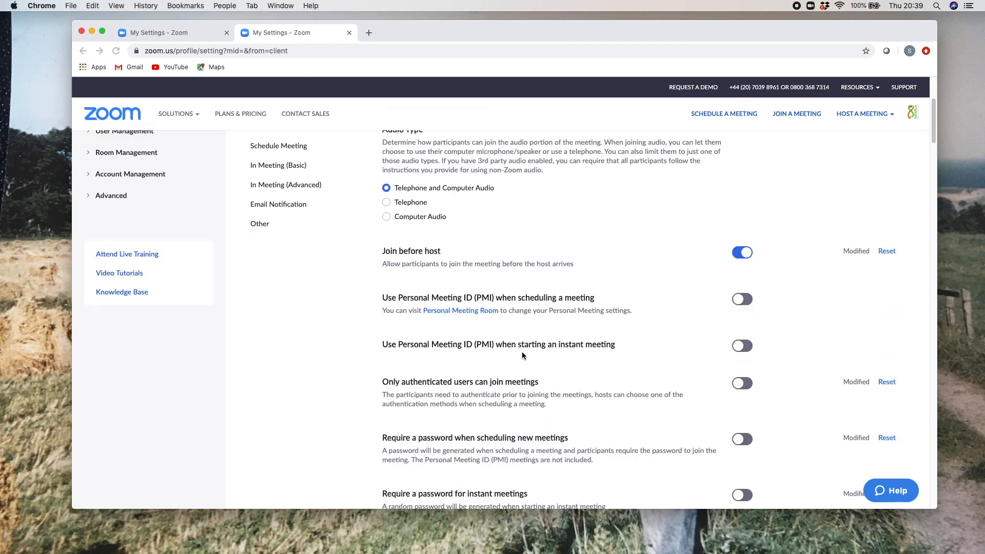
pyautogui.scroll(-3)
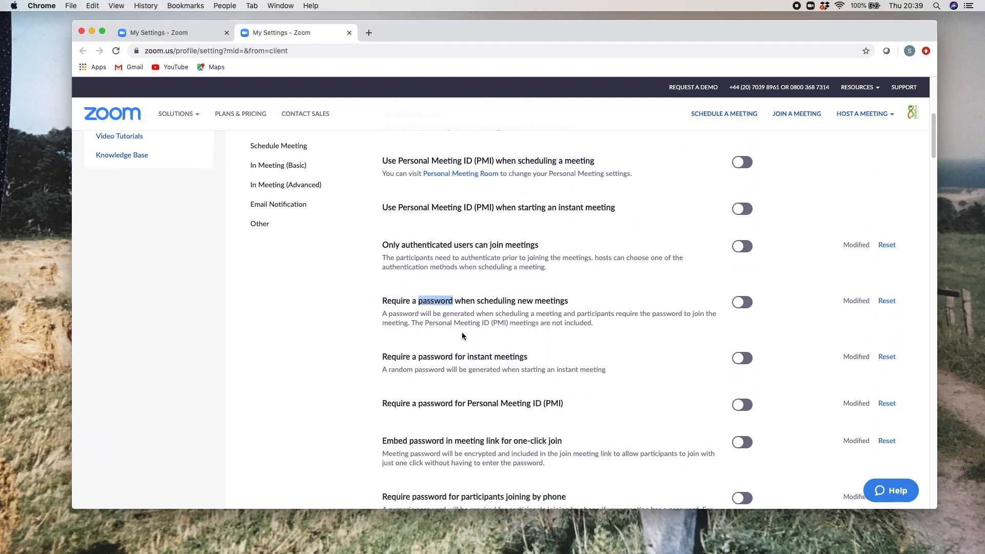
pyautogui.moveTo(478, 349)
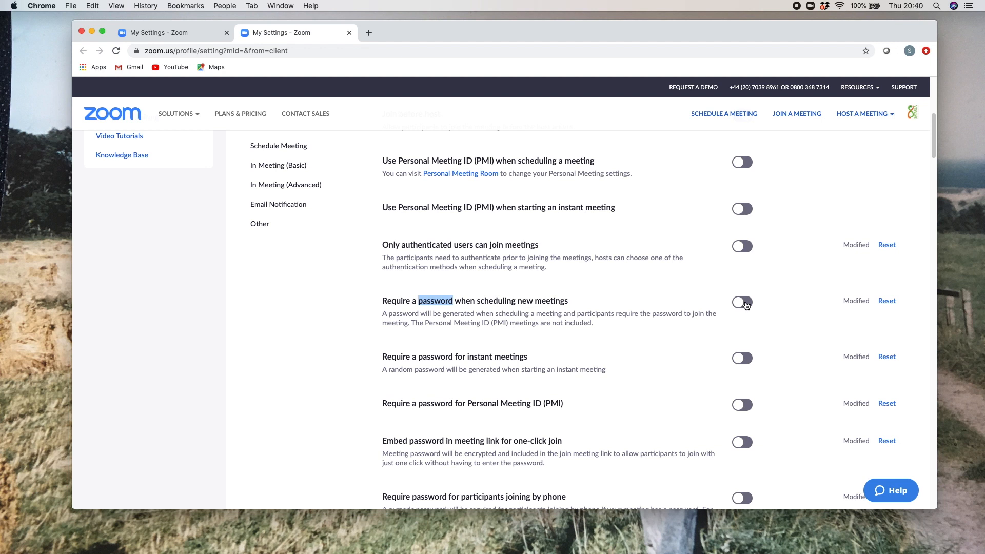
pyautogui.click(741, 302)
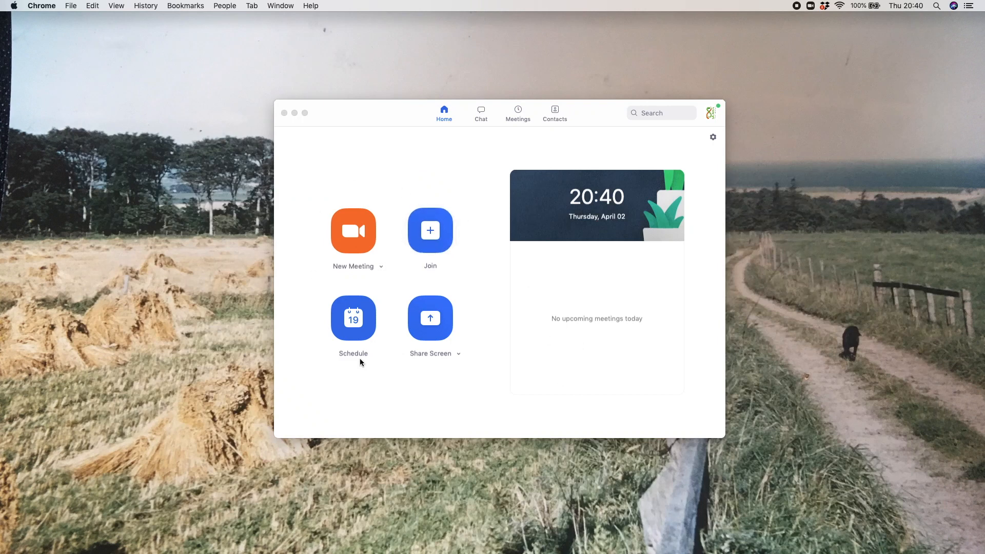
pyautogui.moveTo(400, 377)
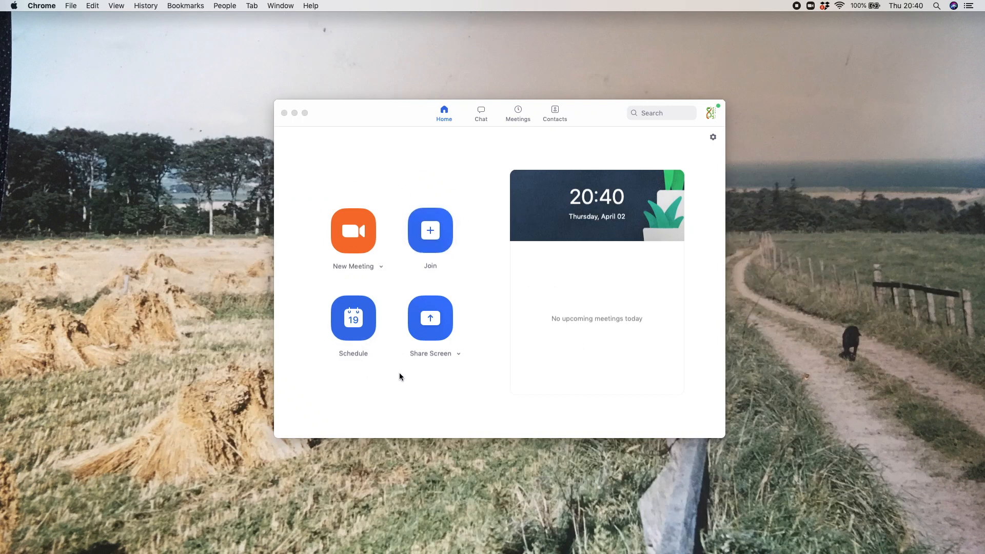
pyautogui.click(353, 318)
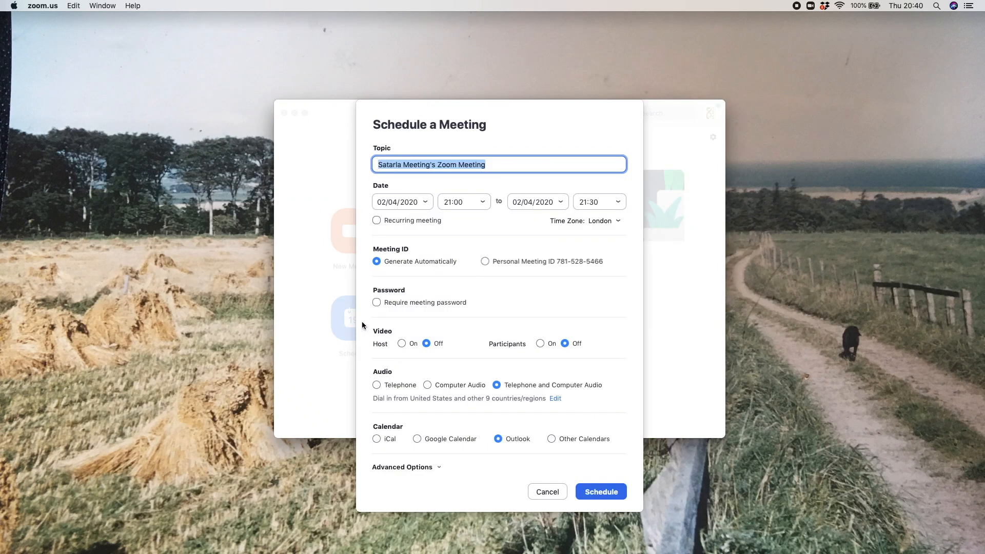
pyautogui.moveTo(486, 322)
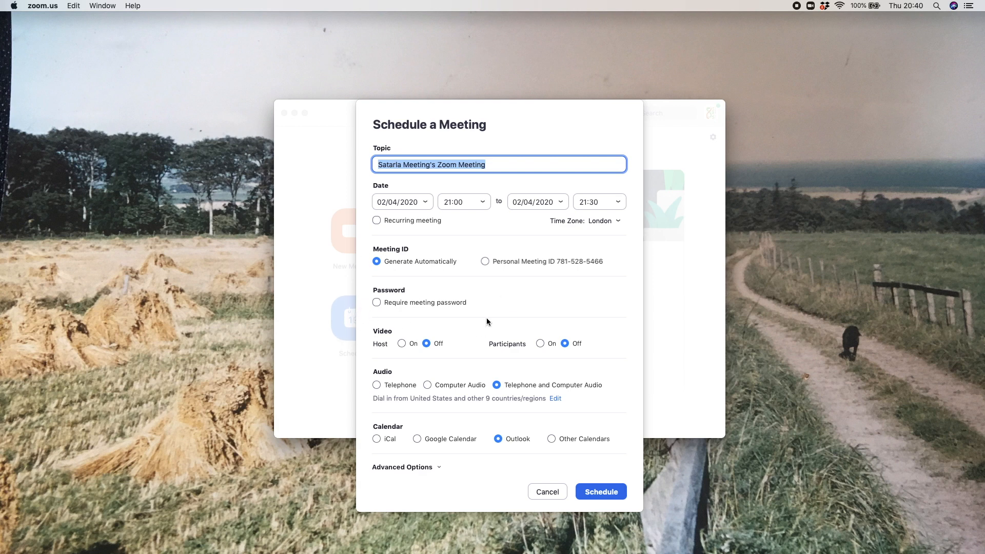
pyautogui.moveTo(446, 300)
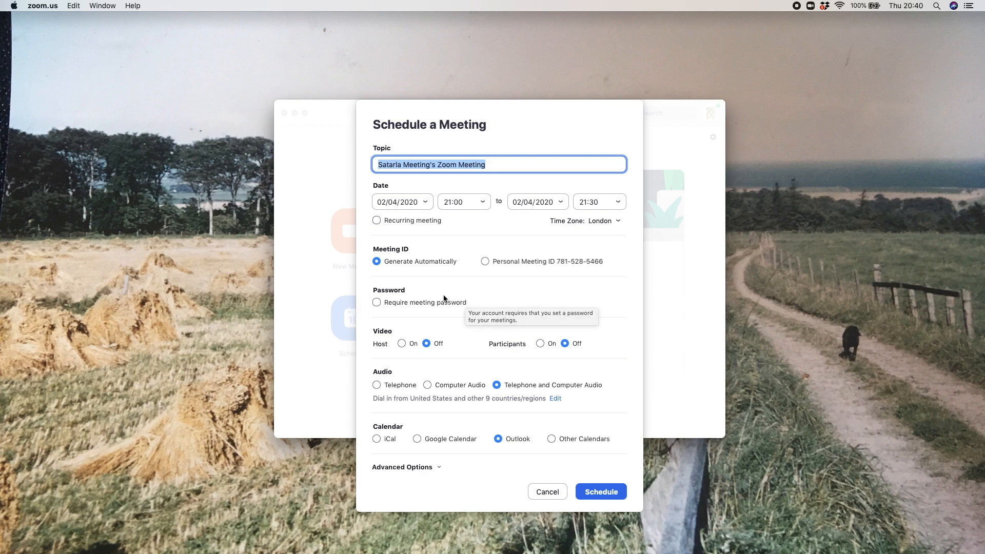
pyautogui.moveTo(547, 503)
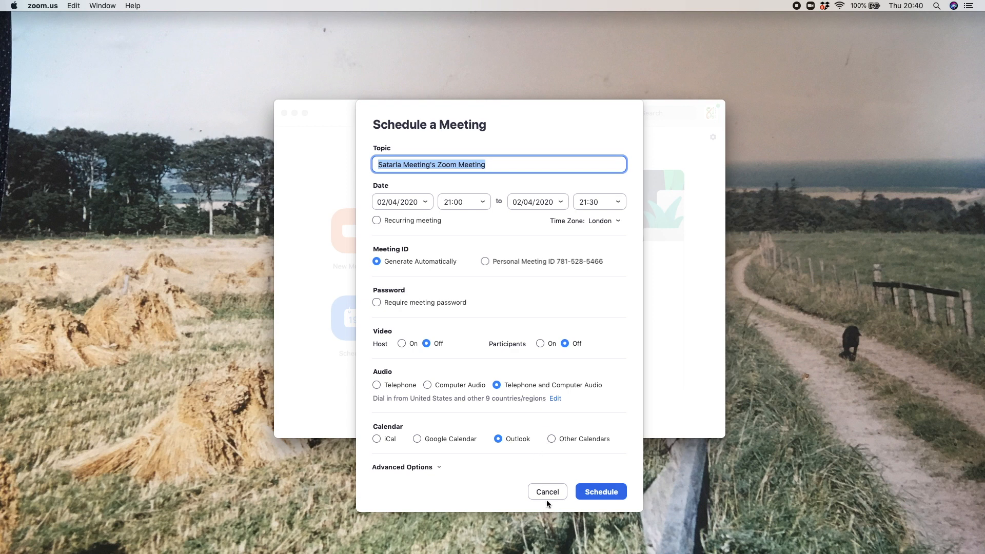
pyautogui.moveTo(546, 491)
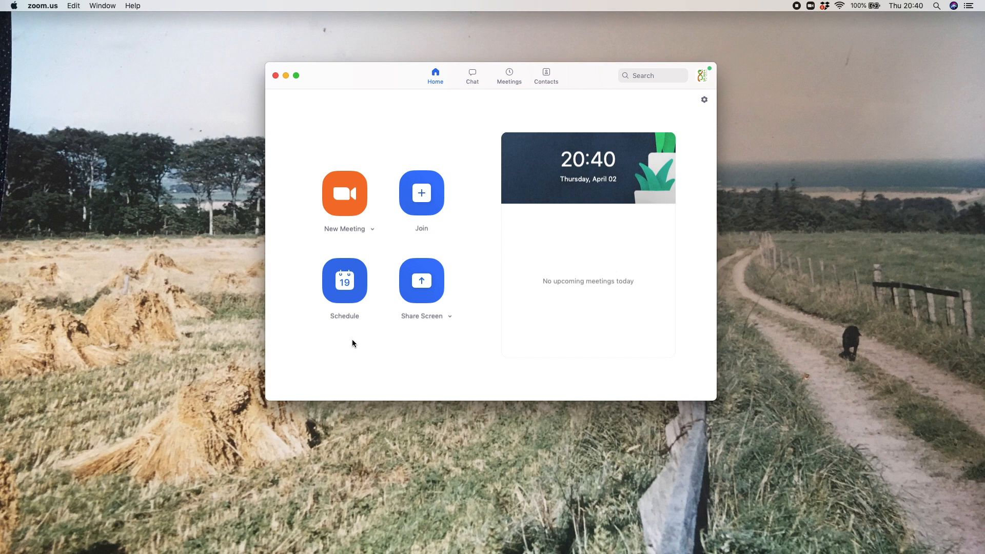
# - Open a new scheduling form to confirm the password default, then cancel it
pyautogui.click(344, 280)
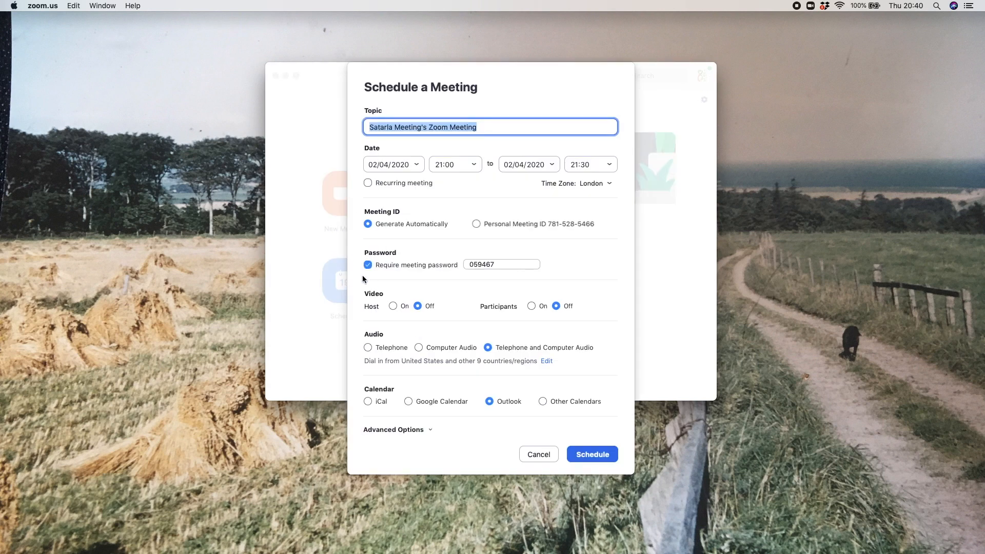
pyautogui.moveTo(374, 283)
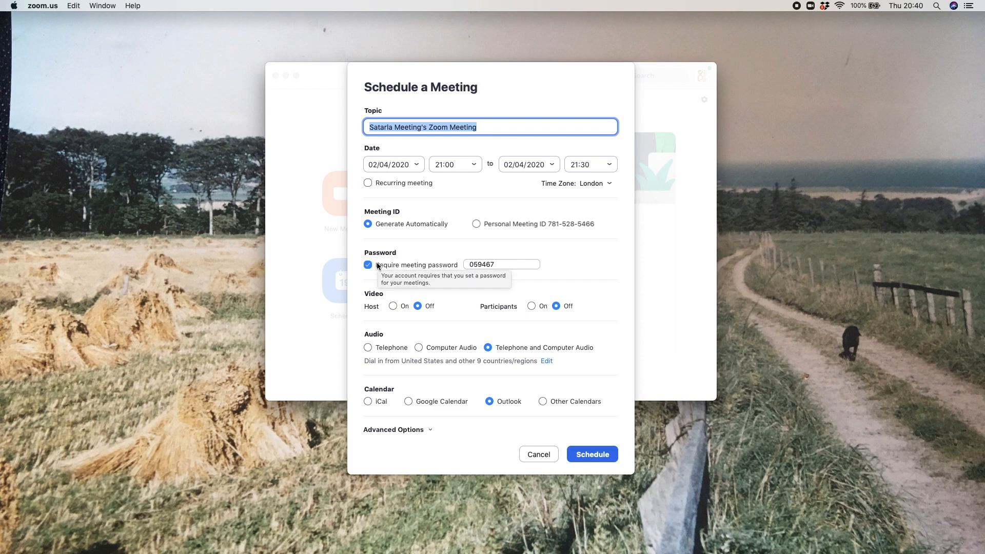
pyautogui.moveTo(409, 304)
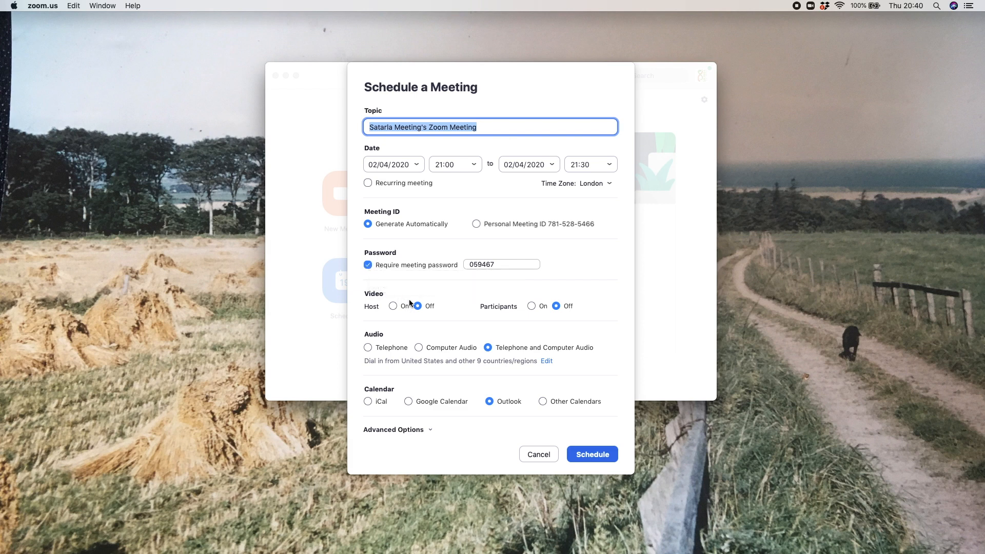
pyautogui.moveTo(473, 320)
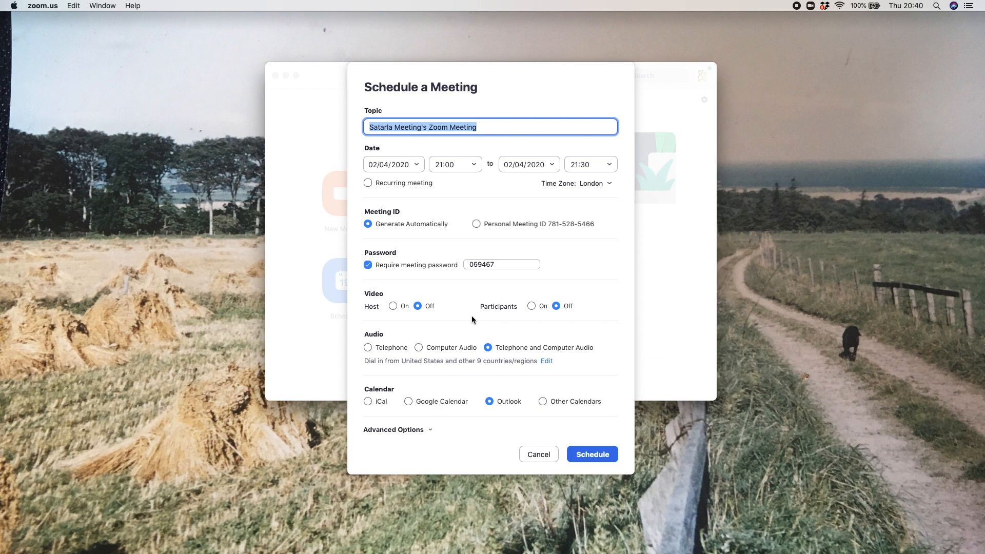
pyautogui.moveTo(425, 388)
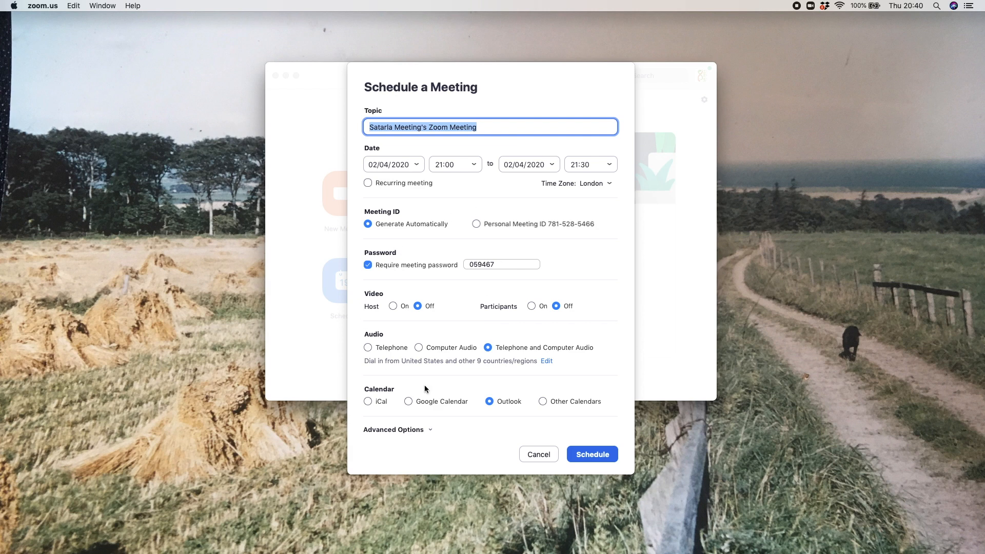
pyautogui.click(537, 453)
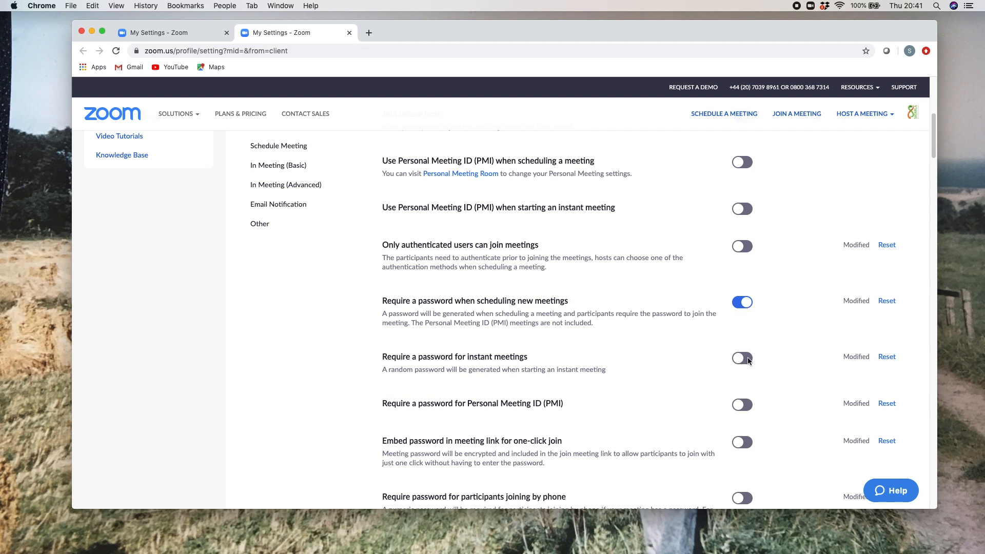
pyautogui.moveTo(531, 30)
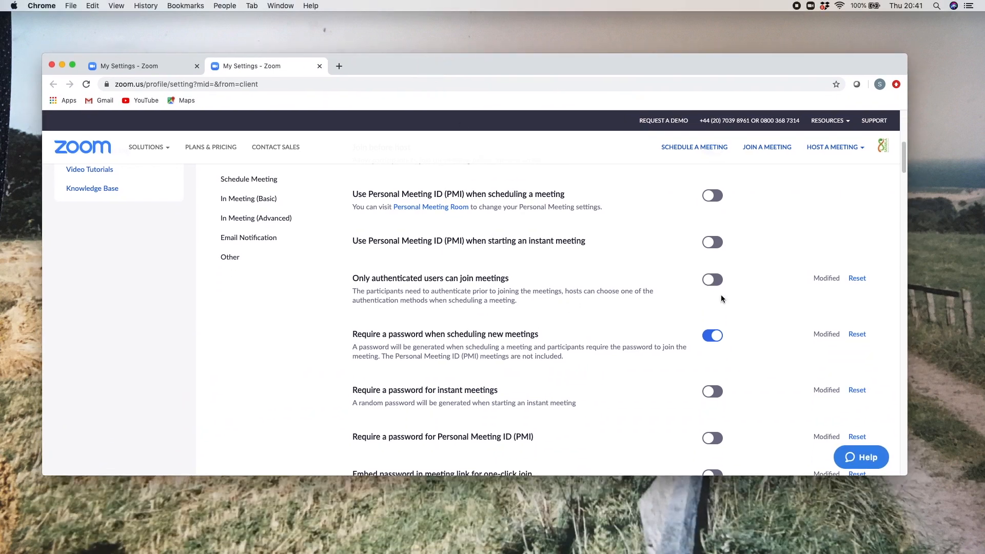
pyautogui.scroll(-3)
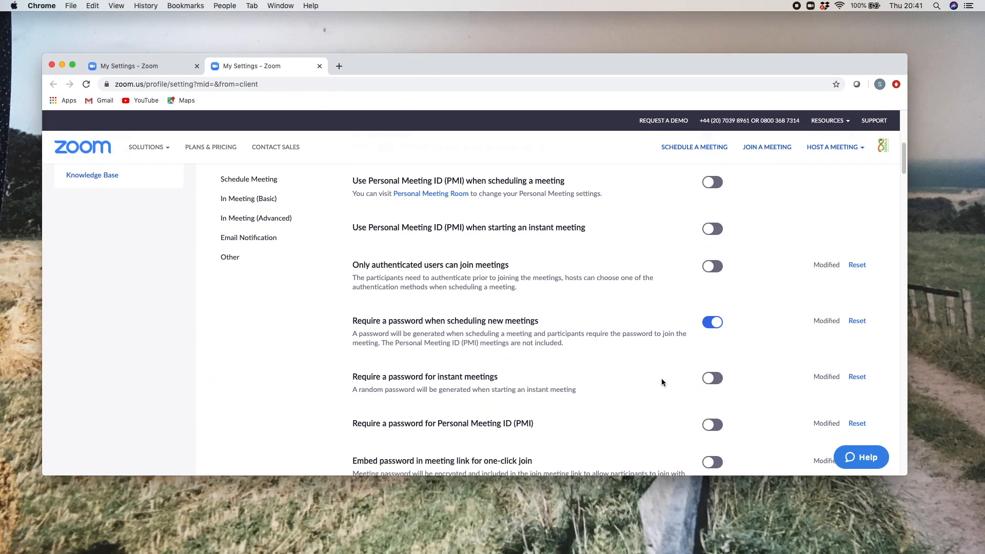
pyautogui.scroll(-3)
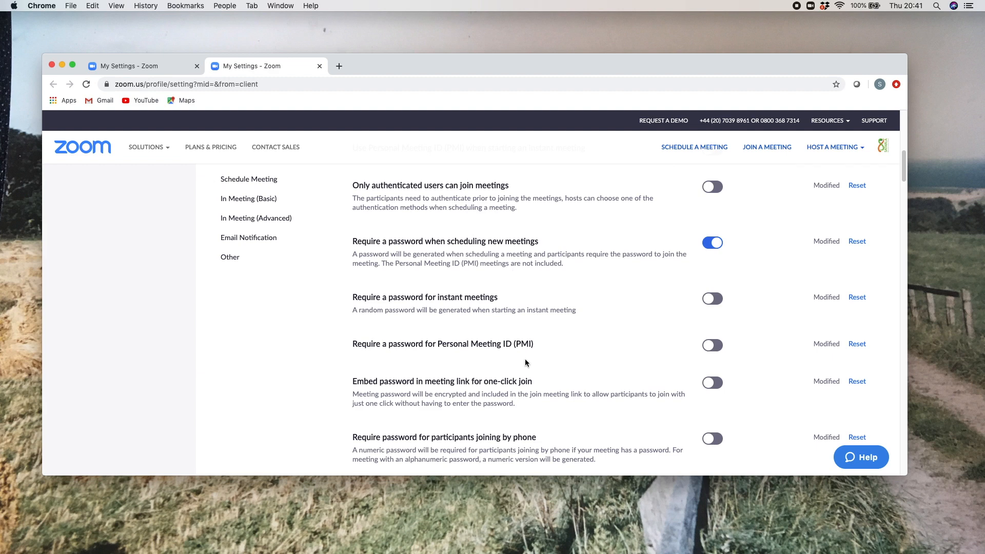
pyautogui.scroll(-3)
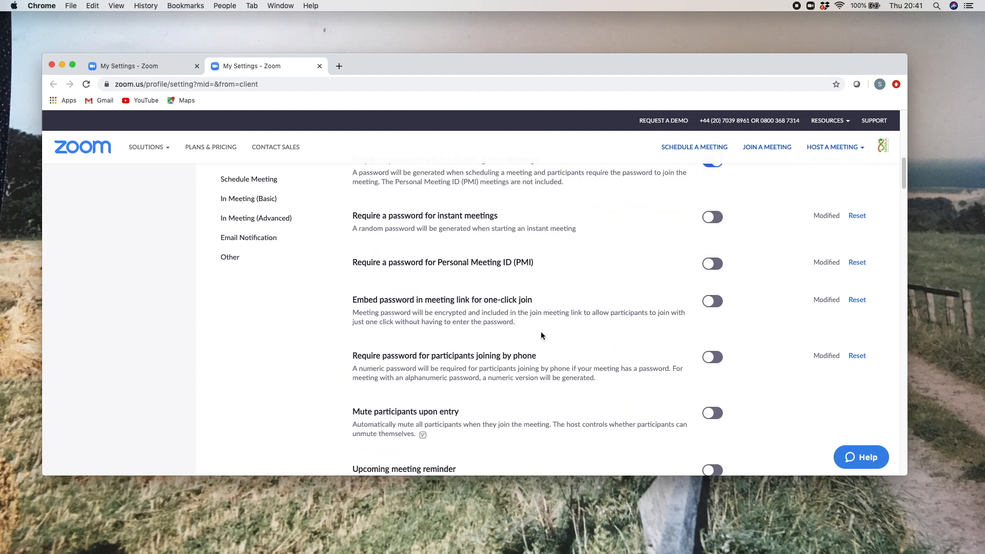
pyautogui.scroll(-3)
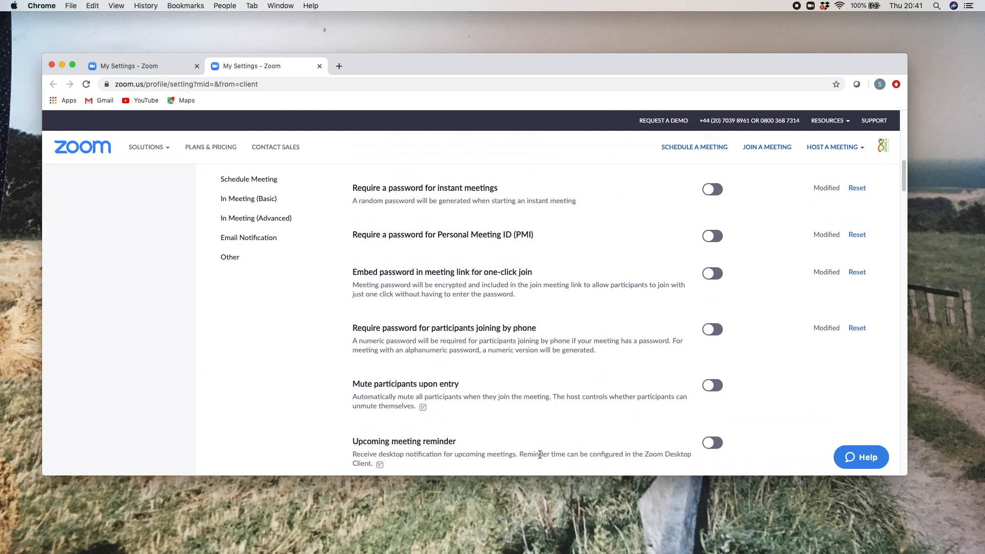